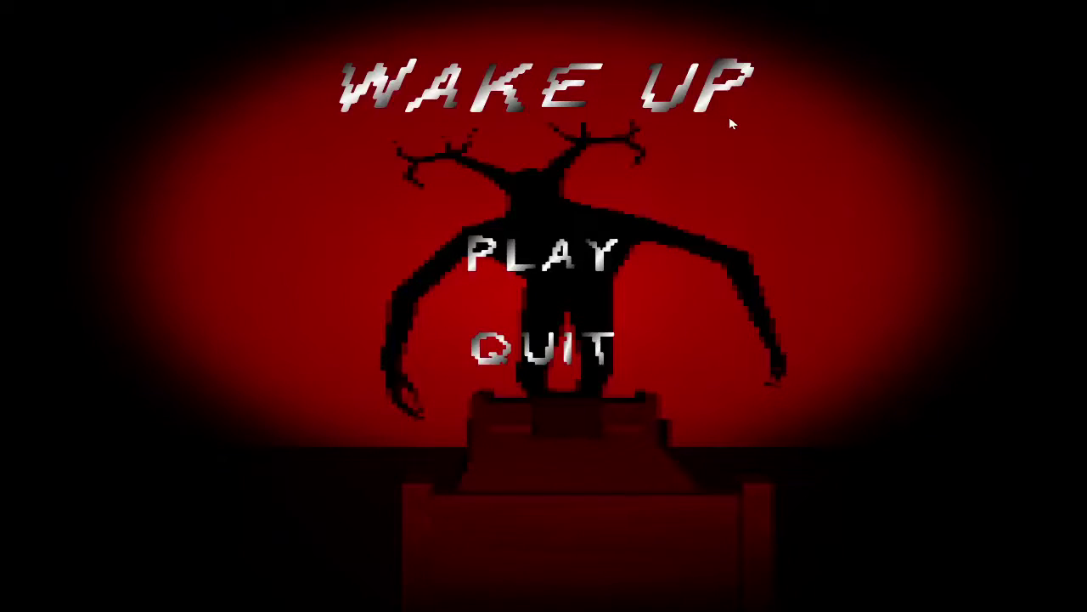
mouse_move(672, 154)
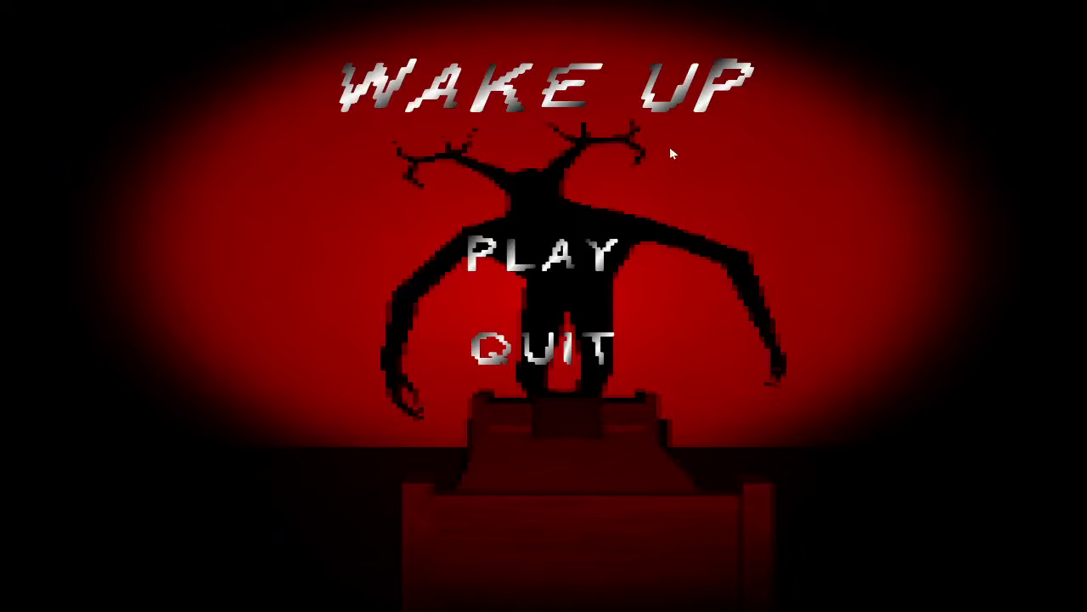